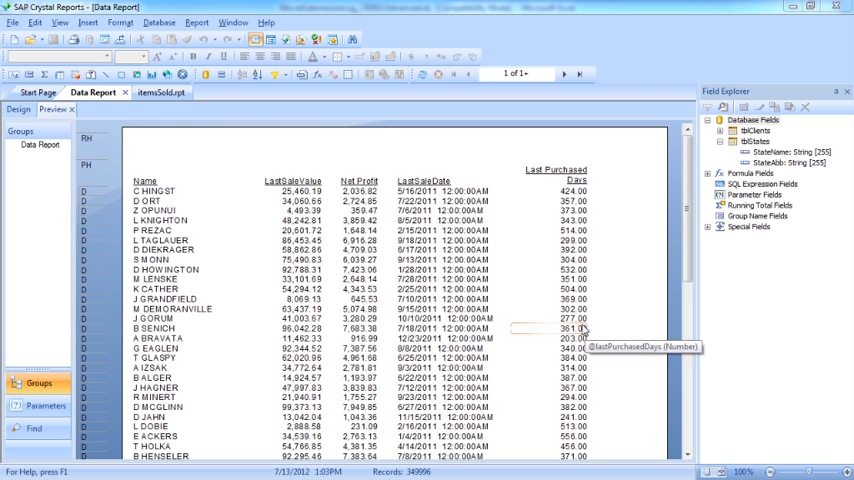
mouse_move(640, 328)
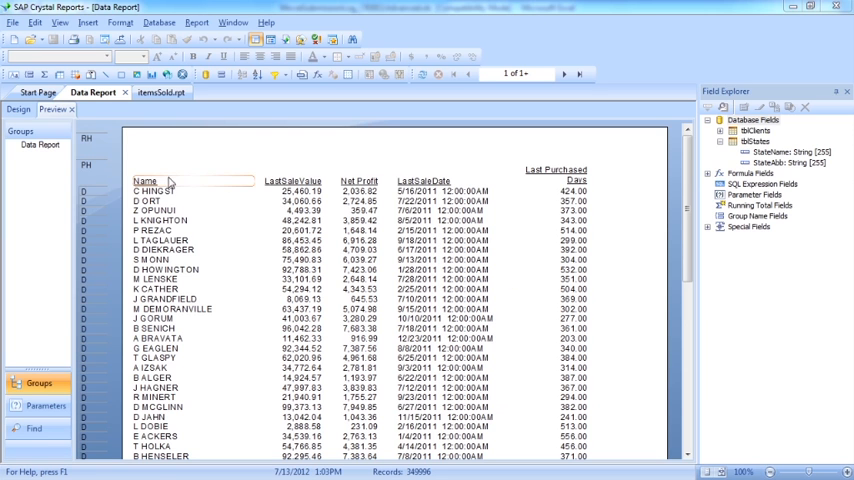
- In Design view, insert a pie chart of summed LastSaleValue grouped by StateName
click(18, 108)
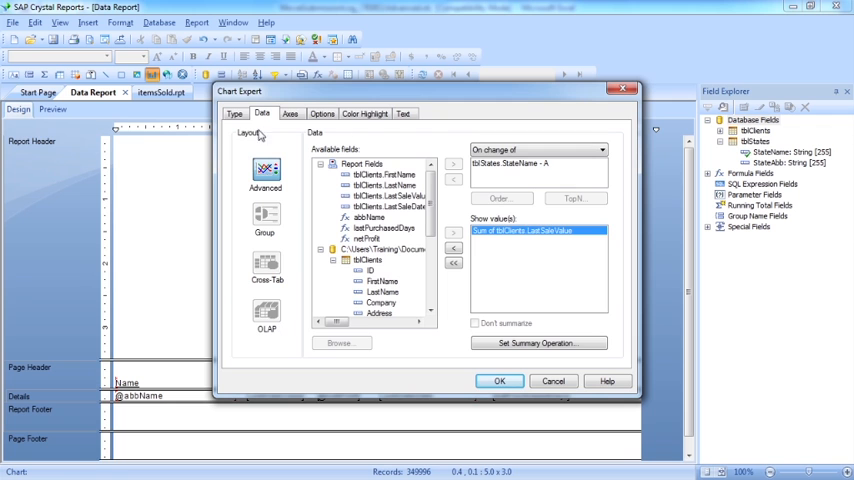
click(234, 112)
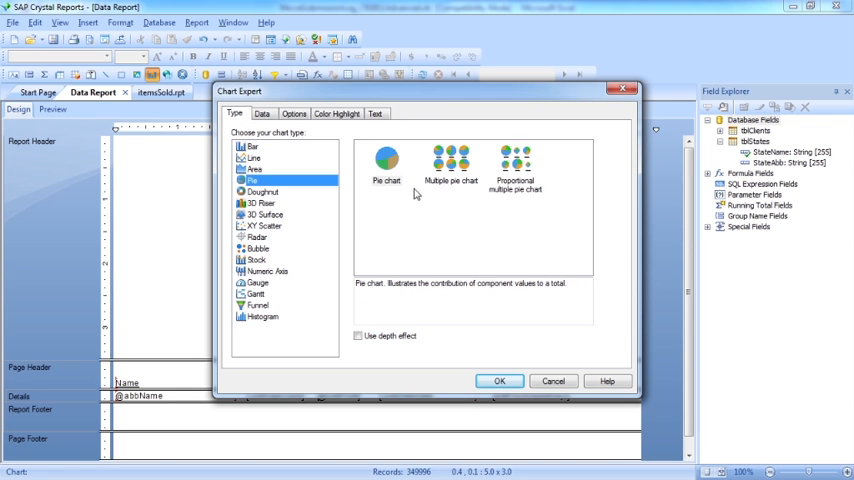
click(500, 380)
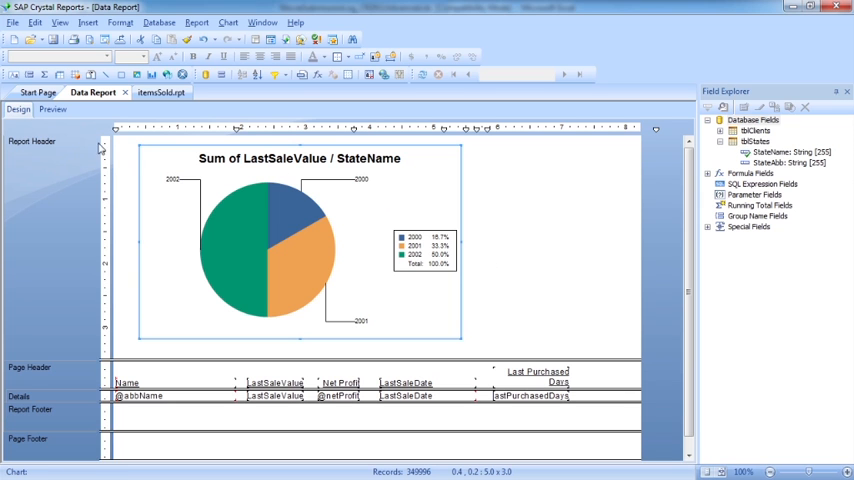
- Preview the Data Report with the new state pie chart above the records
click(52, 108)
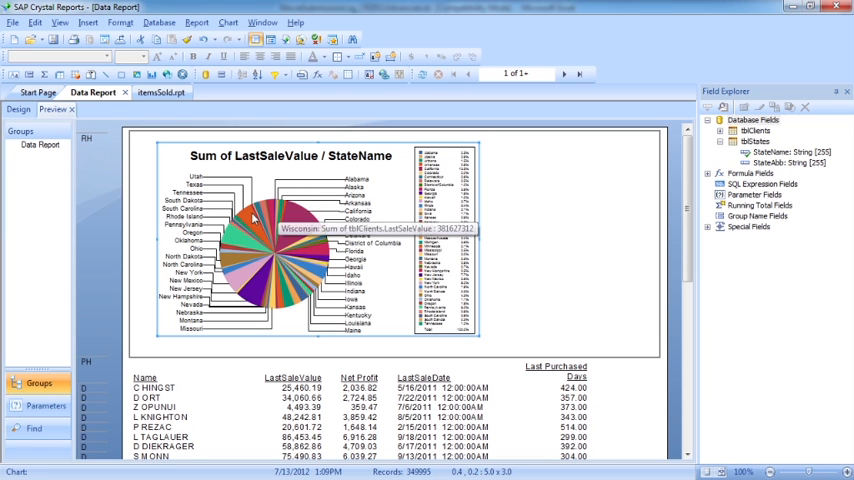
mouse_move(452, 176)
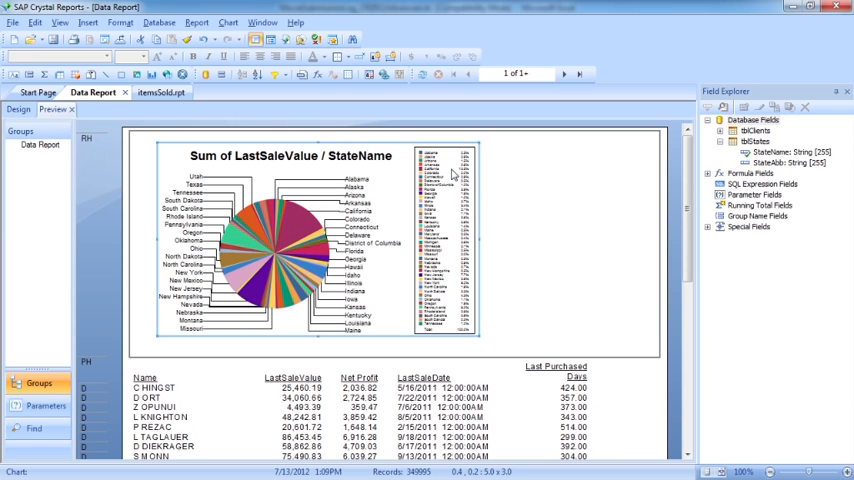
mouse_move(304, 230)
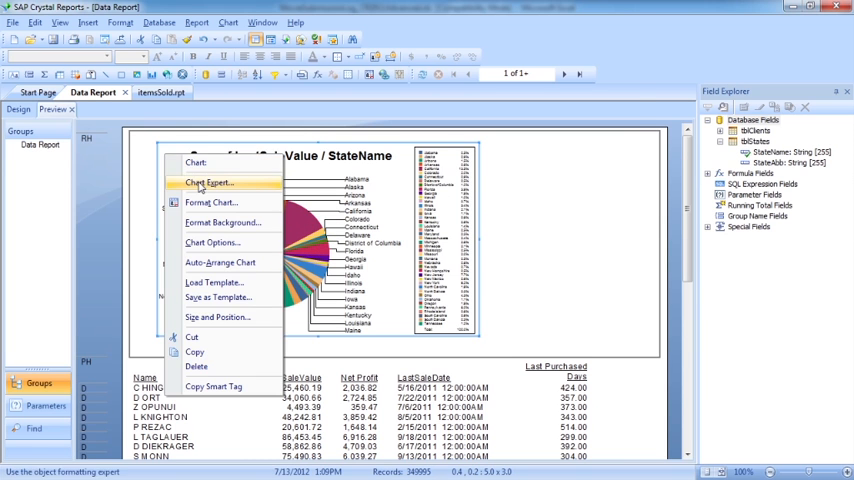
- In Chart Expert Options, uncheck Show legend and apply it to the state pie chart
click(208, 182)
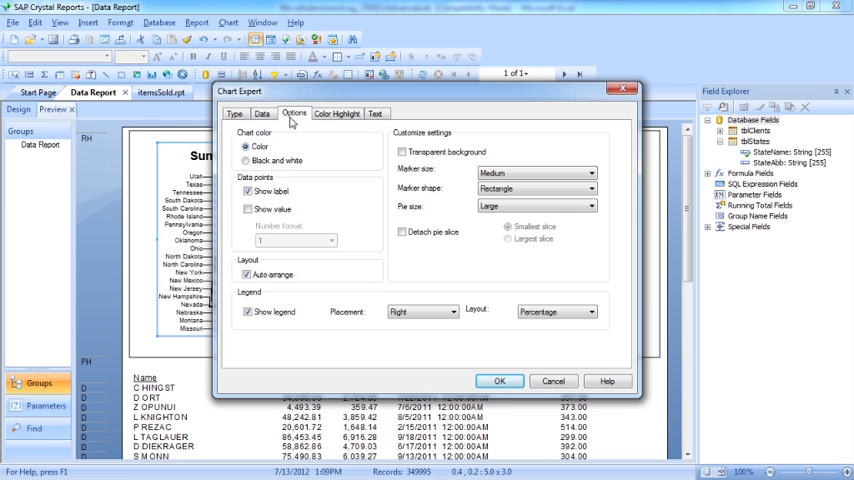
click(248, 312)
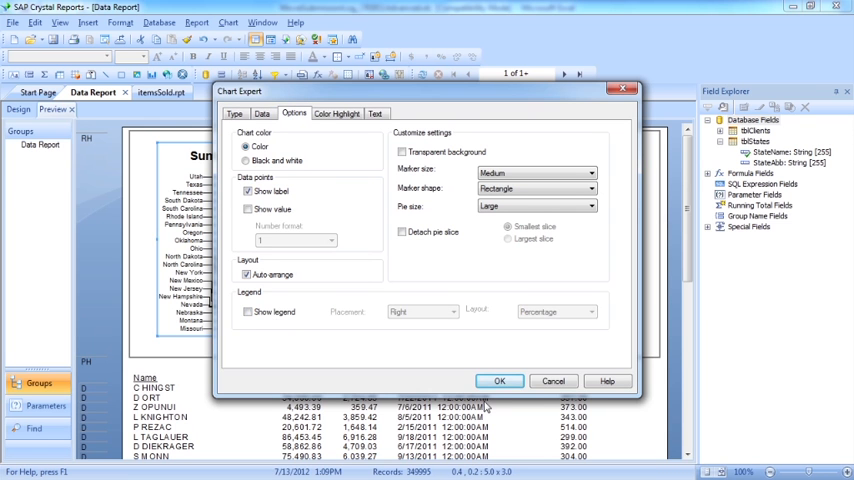
click(500, 380)
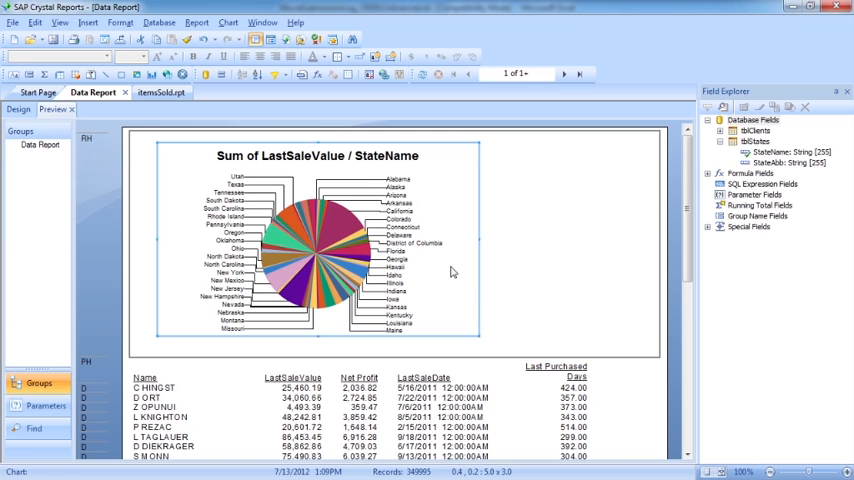
mouse_move(290, 280)
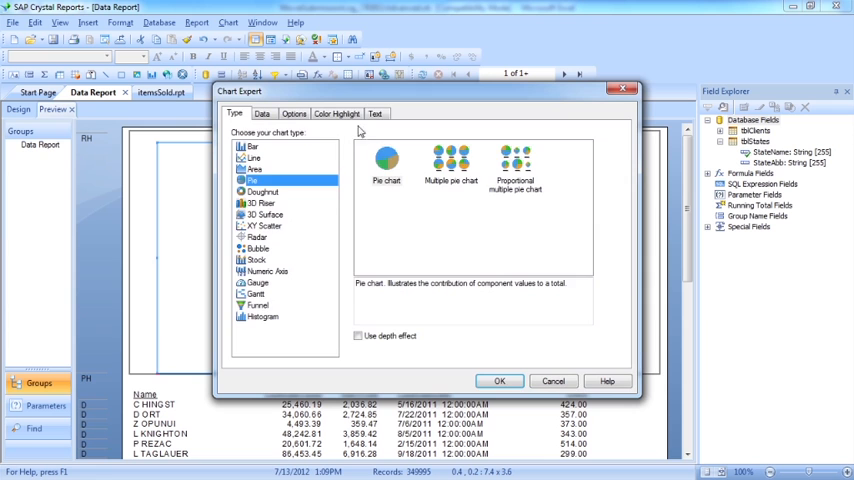
- Title the pie chart 'State Sales', then switch to the ItemsSold.rpt report
click(500, 380)
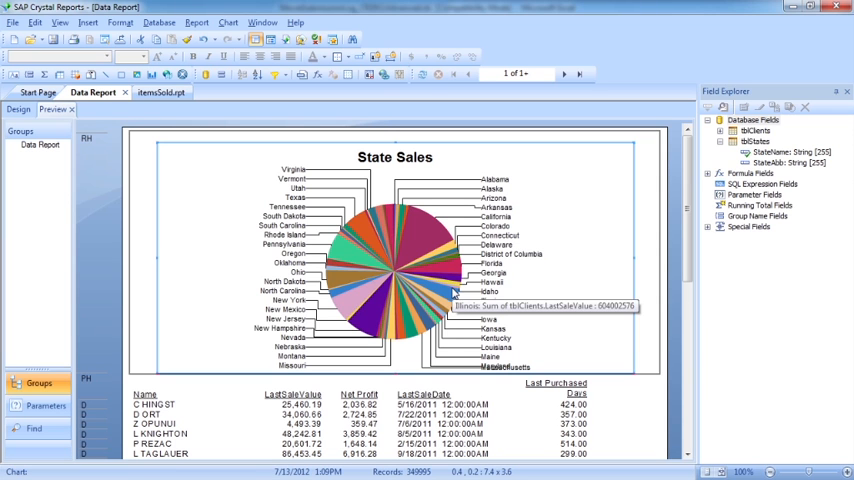
mouse_move(450, 292)
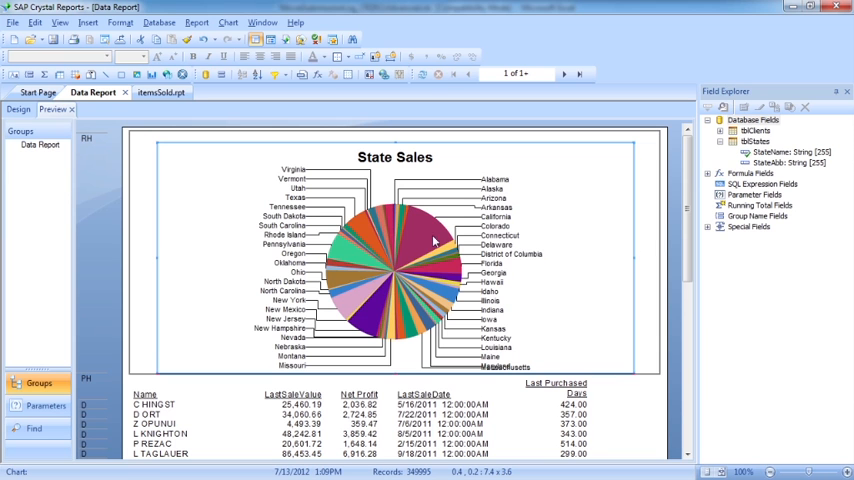
mouse_move(428, 240)
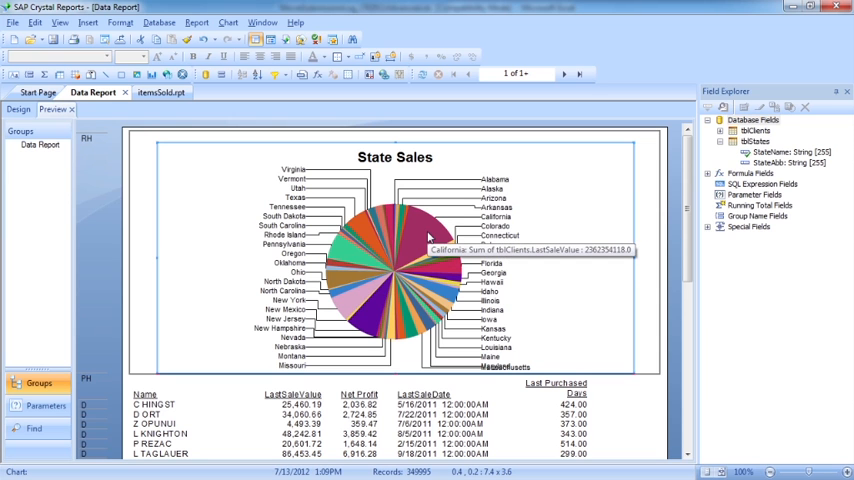
mouse_move(368, 330)
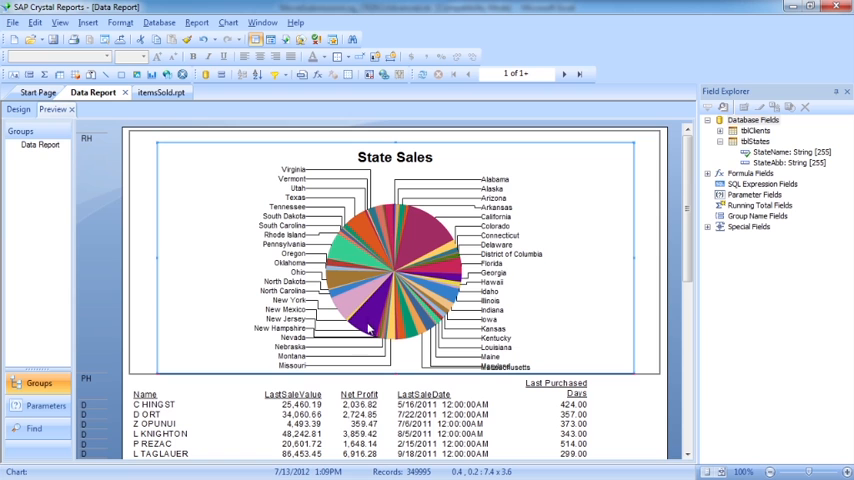
mouse_move(356, 300)
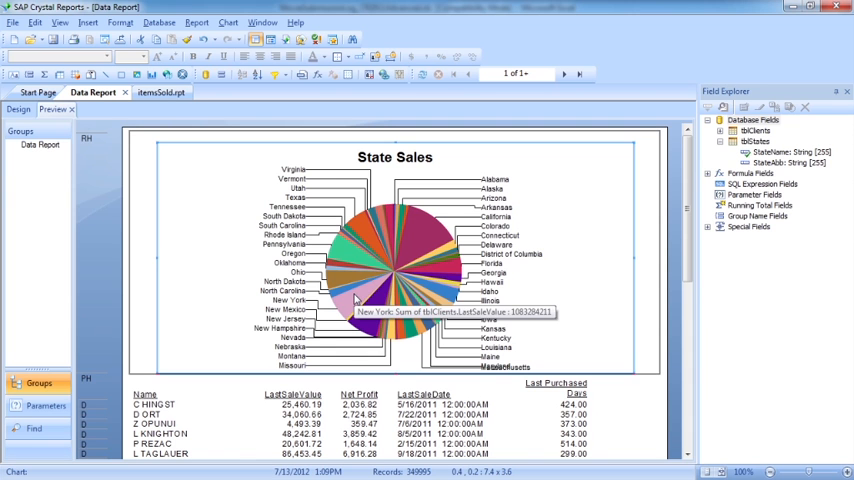
click(158, 92)
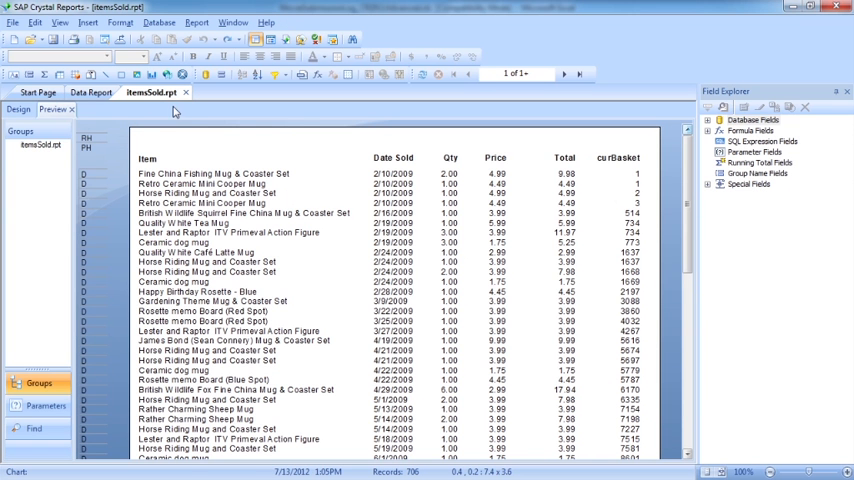
mouse_move(178, 116)
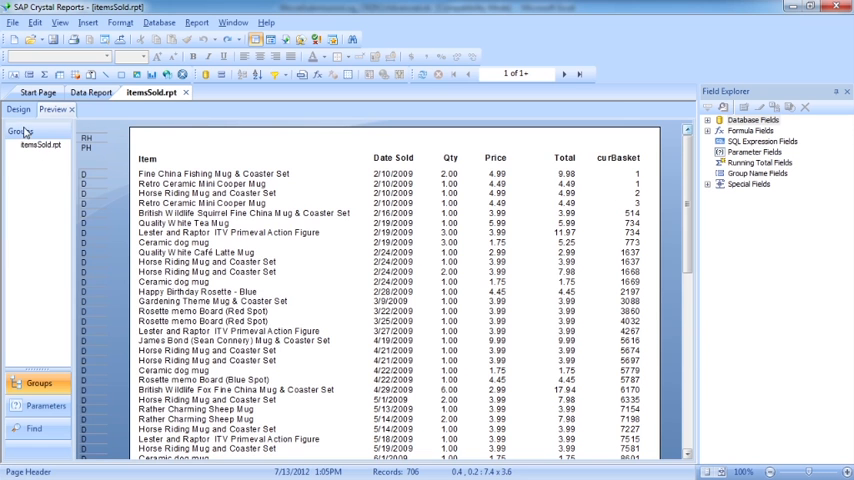
- Switch the ItemsSold report to Design and start a new chart via Insert > Chart
click(18, 108)
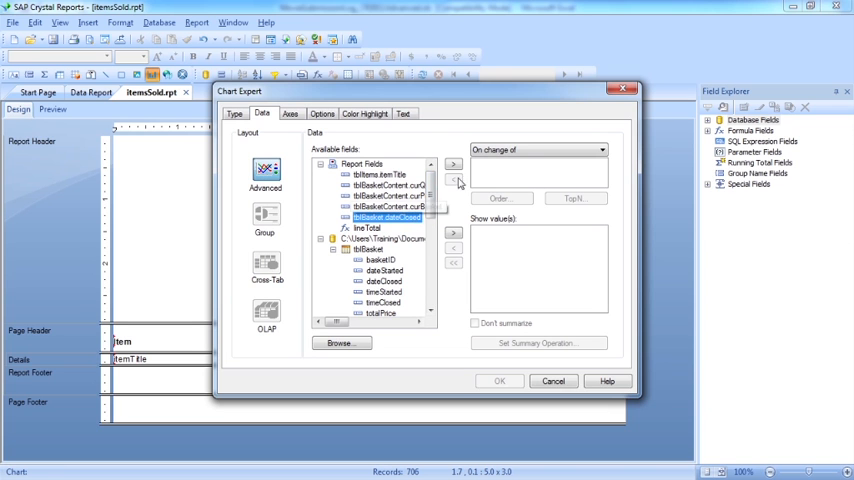
click(454, 164)
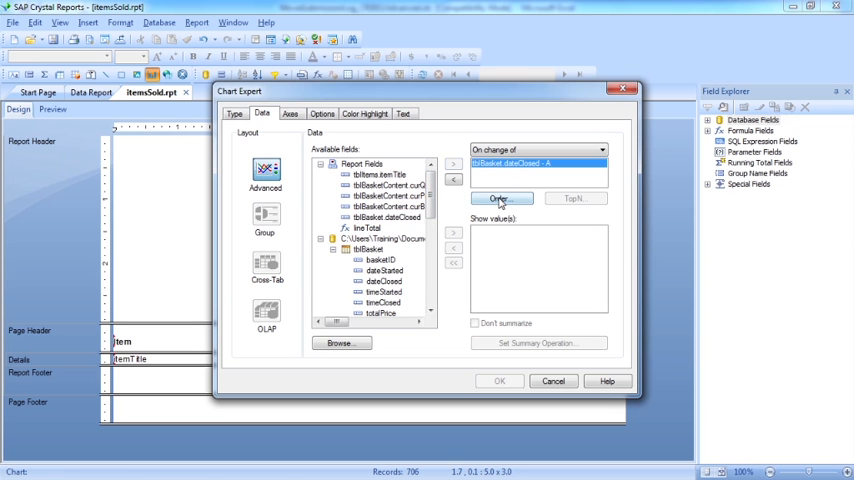
click(500, 198)
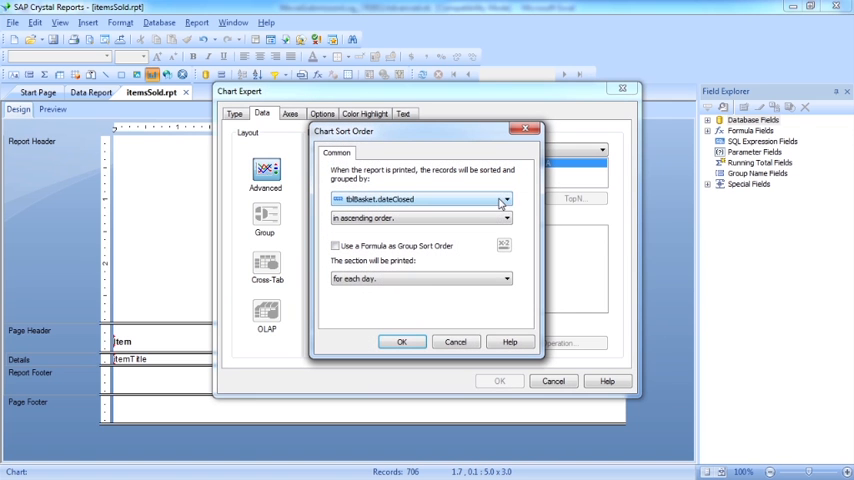
click(506, 278)
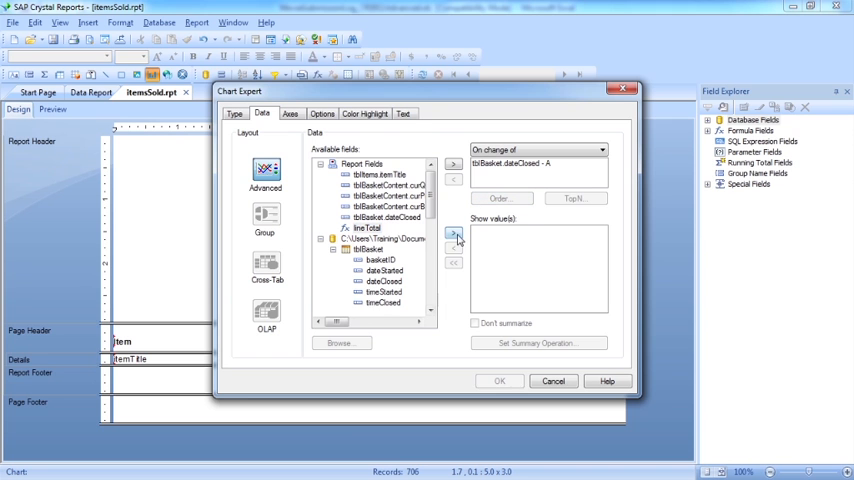
click(454, 234)
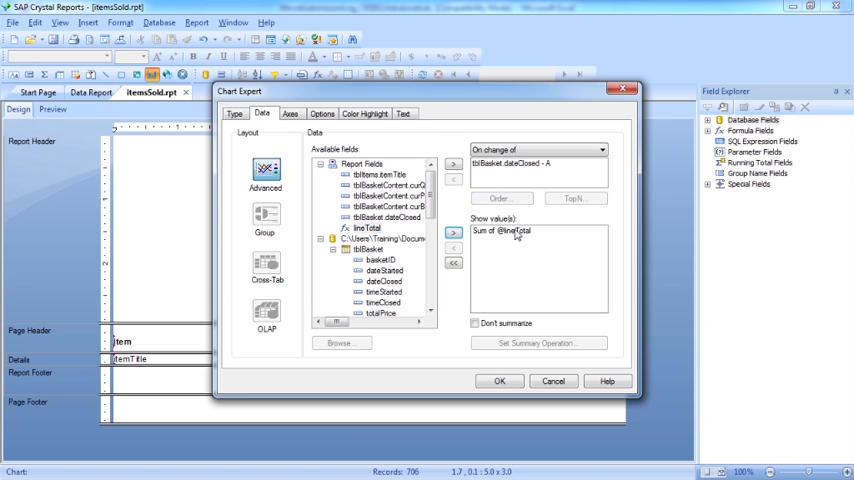
click(500, 380)
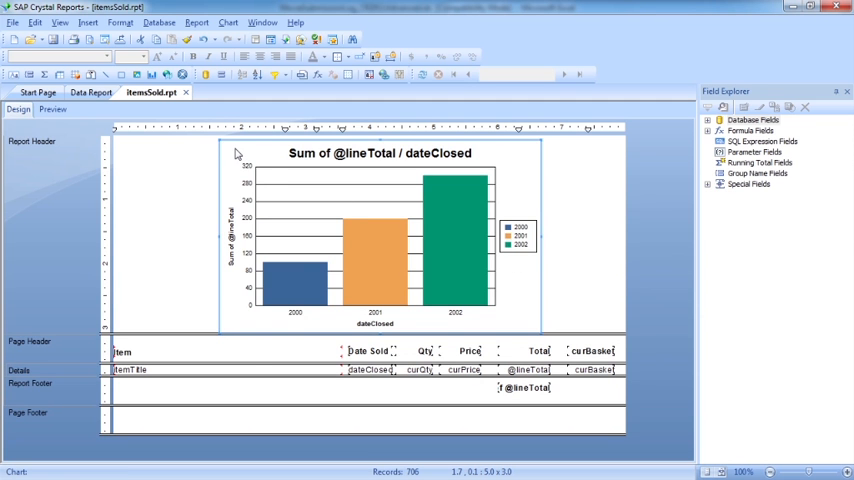
- Change the chart type to a plain single pie chart and preview the ItemsSold report
double_click(380, 236)
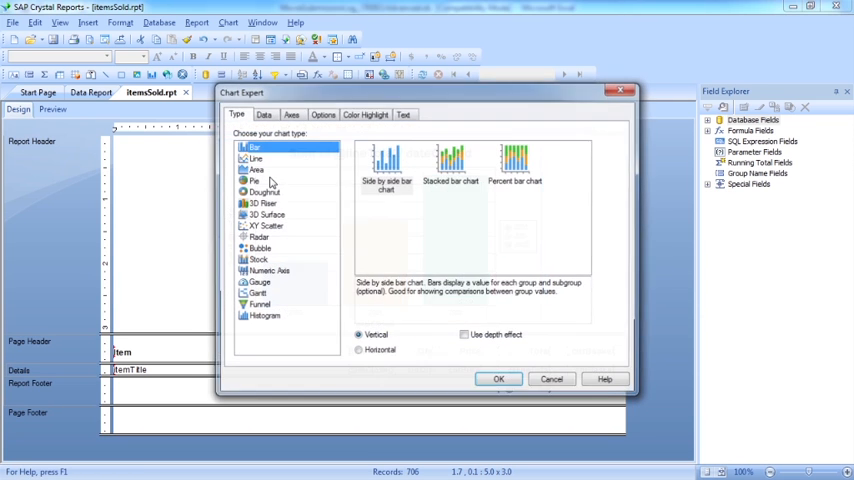
click(254, 180)
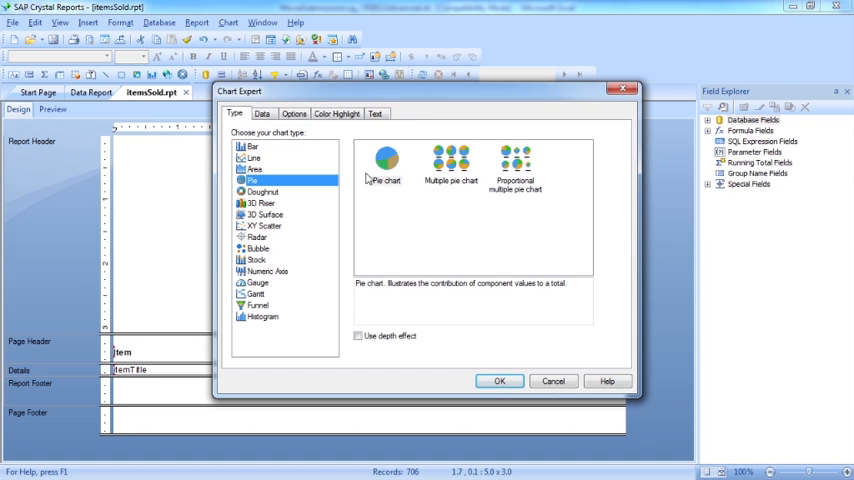
click(386, 164)
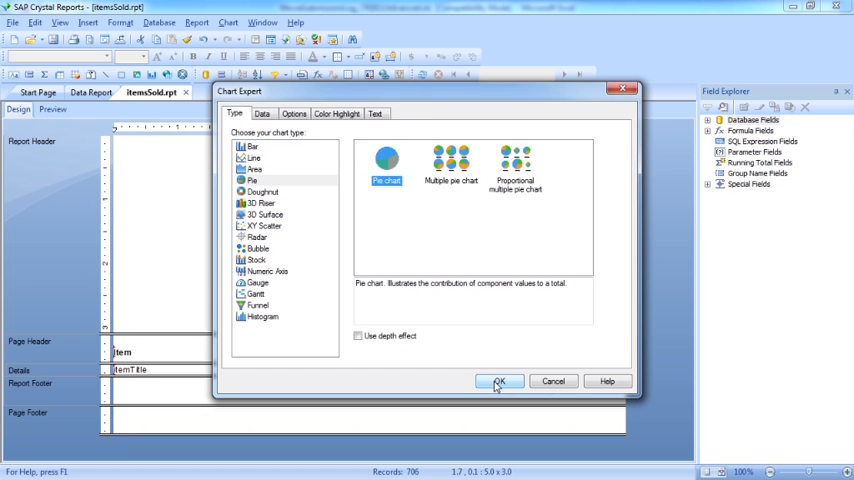
click(500, 380)
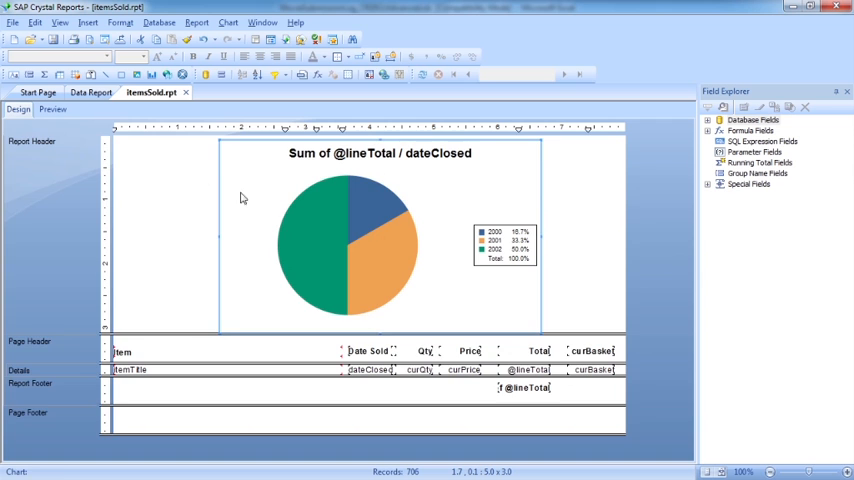
click(52, 108)
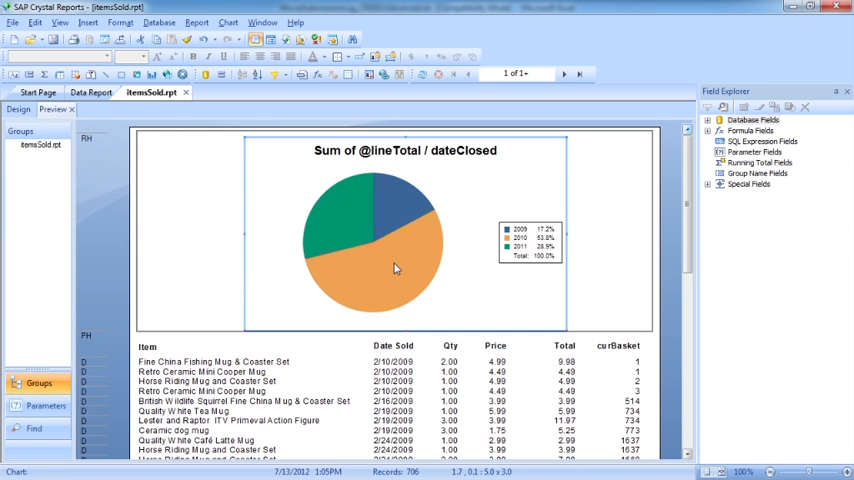
mouse_move(402, 232)
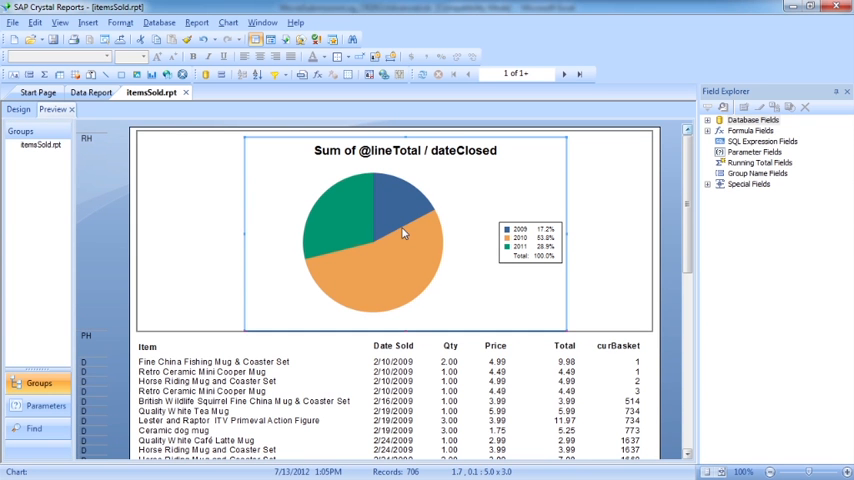
mouse_move(392, 288)
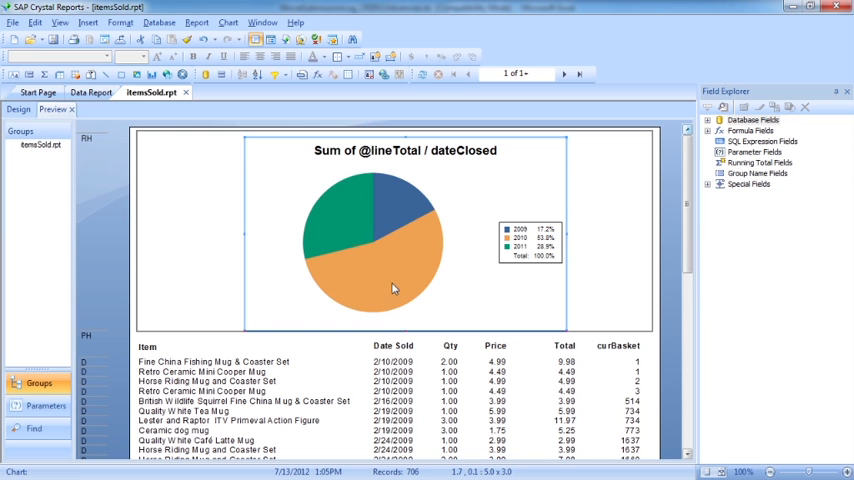
mouse_move(372, 276)
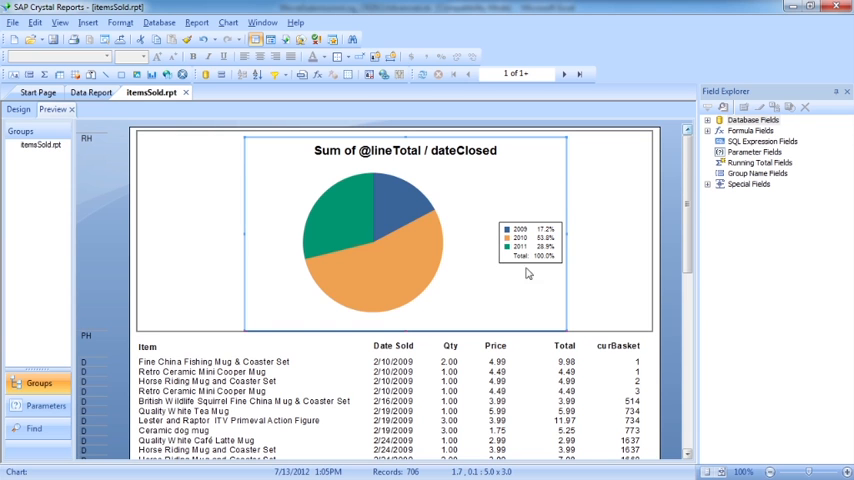
mouse_move(546, 246)
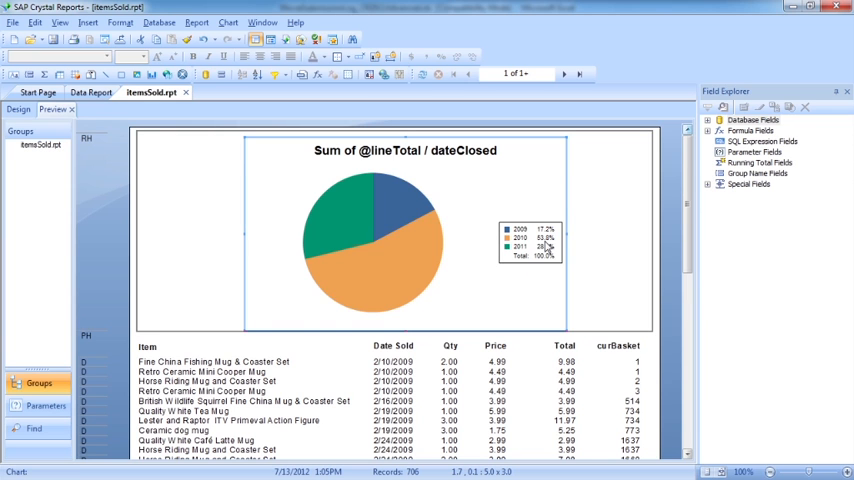
mouse_move(548, 236)
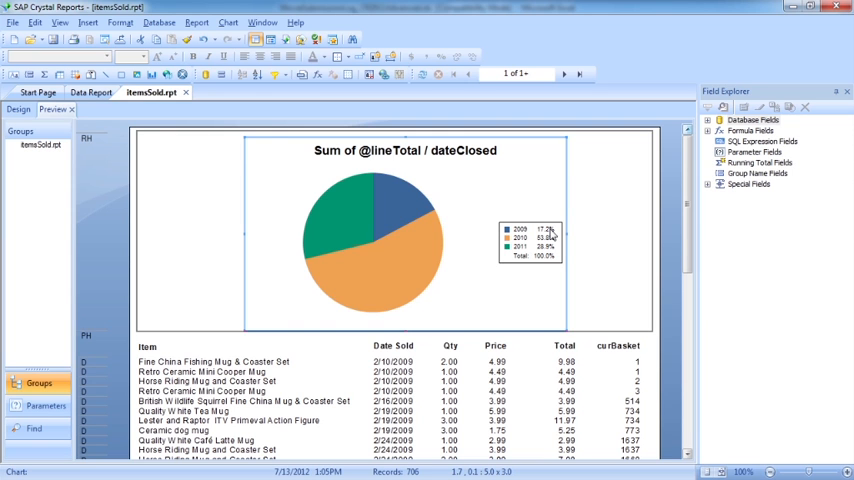
mouse_move(268, 128)
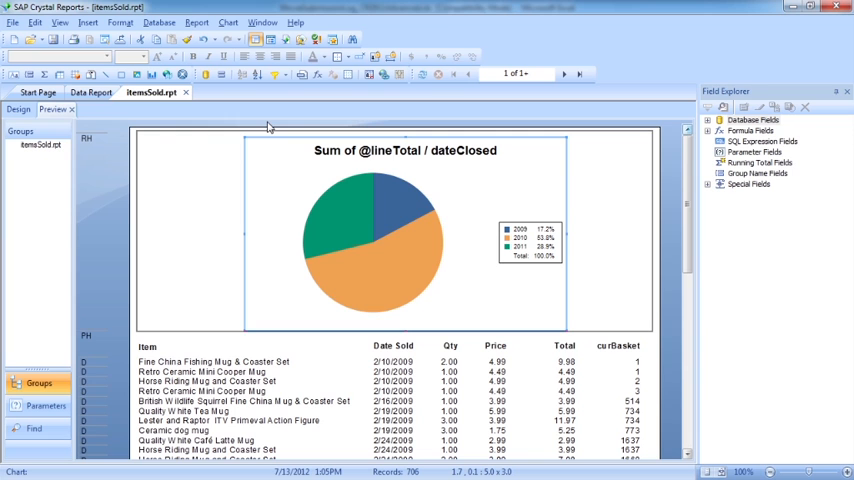
- In Chart Expert Options, enable Show value with 100% number format on the slices
right_click(270, 178)
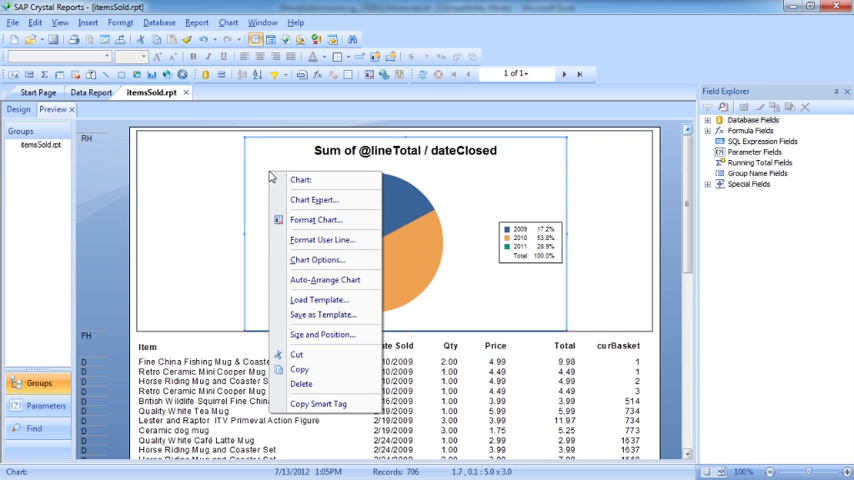
click(314, 200)
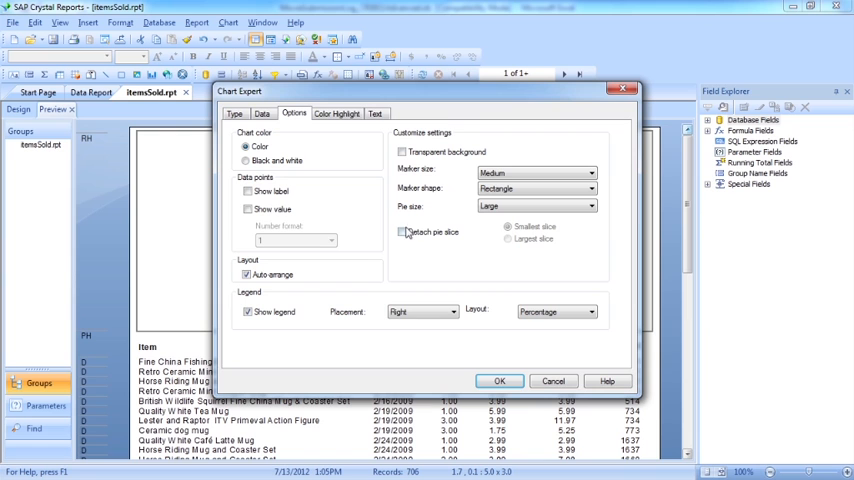
click(248, 208)
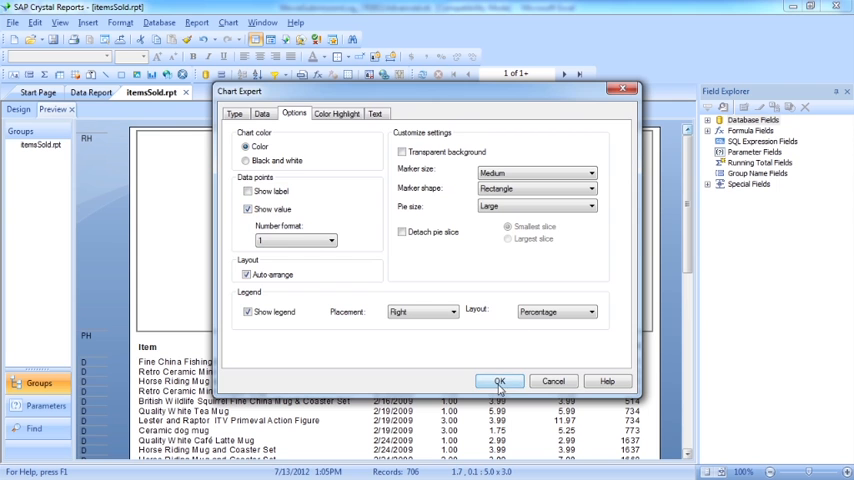
click(500, 380)
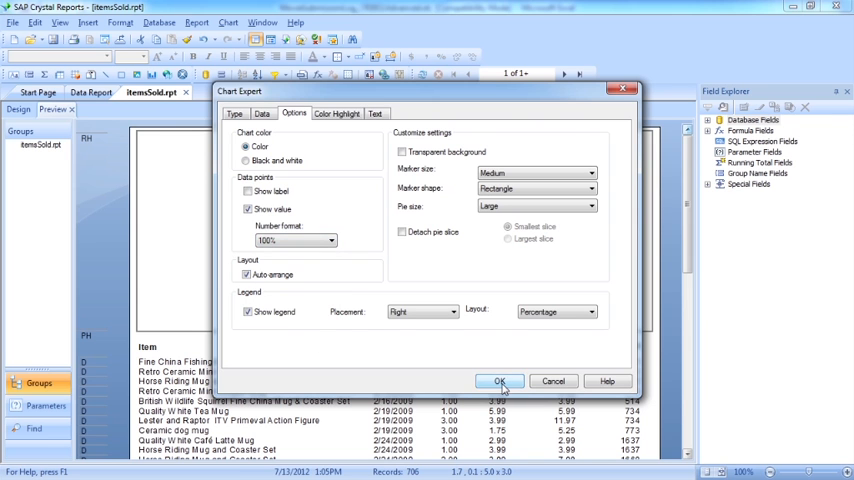
click(500, 380)
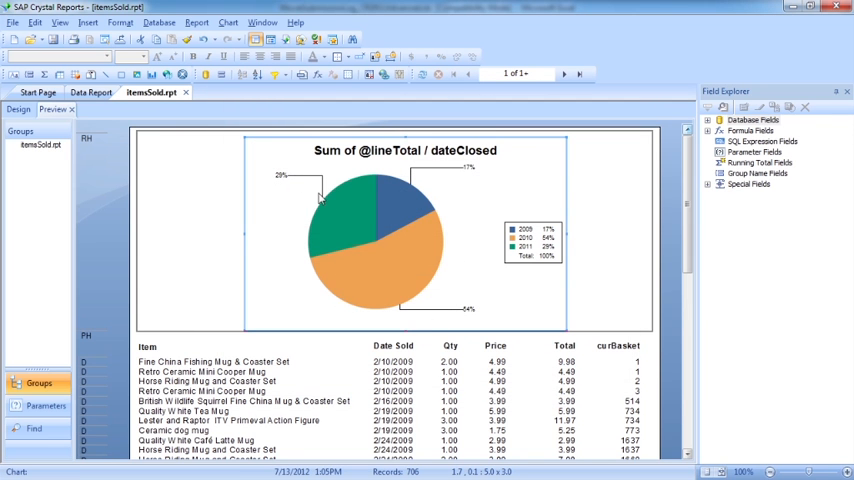
- Label each pie slice with its year and hide the chart legend
right_click(320, 196)
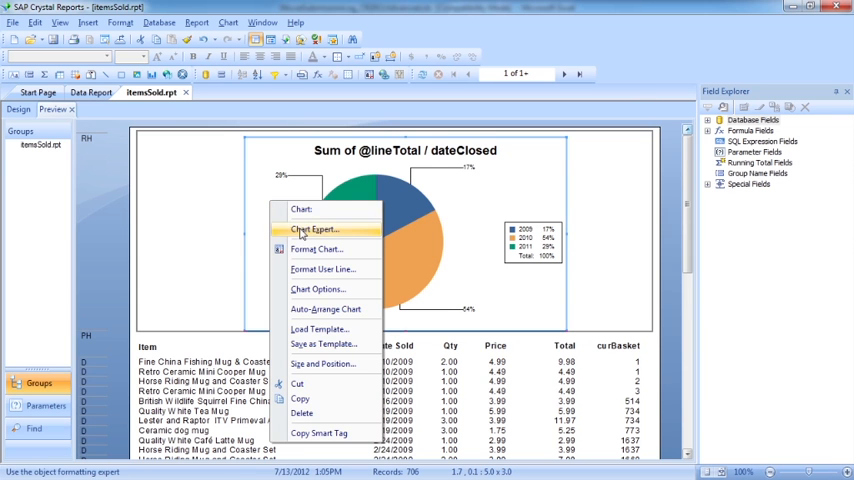
click(314, 228)
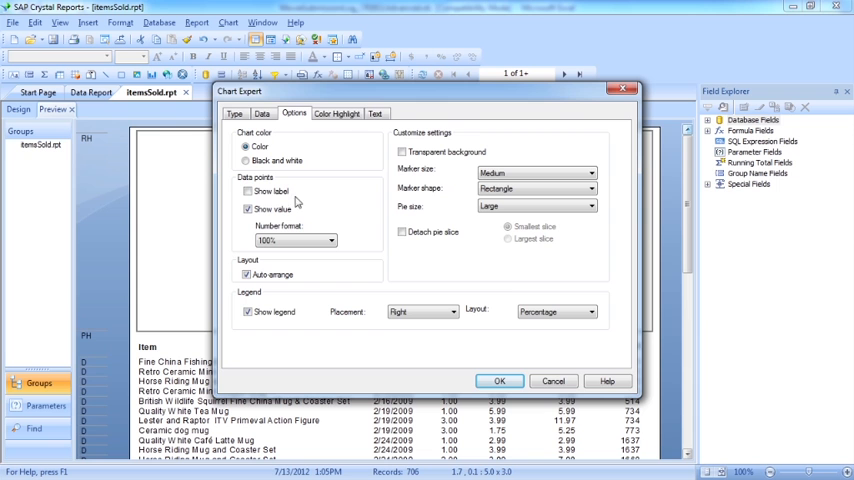
click(248, 192)
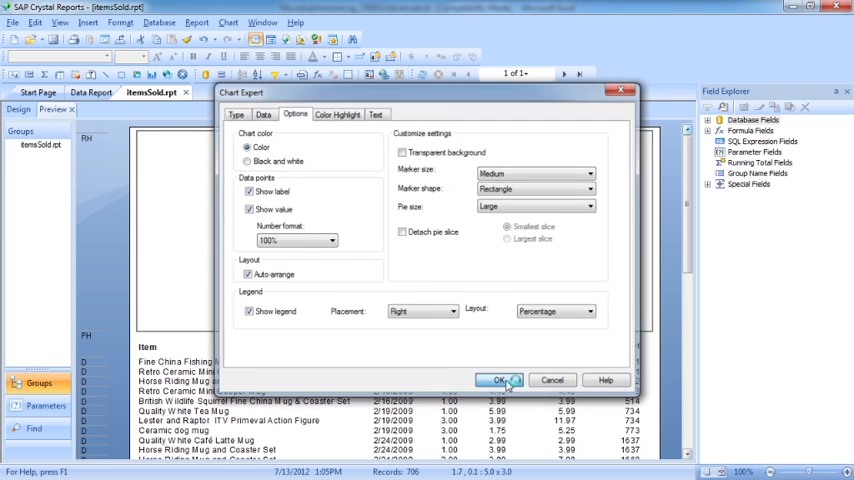
click(500, 380)
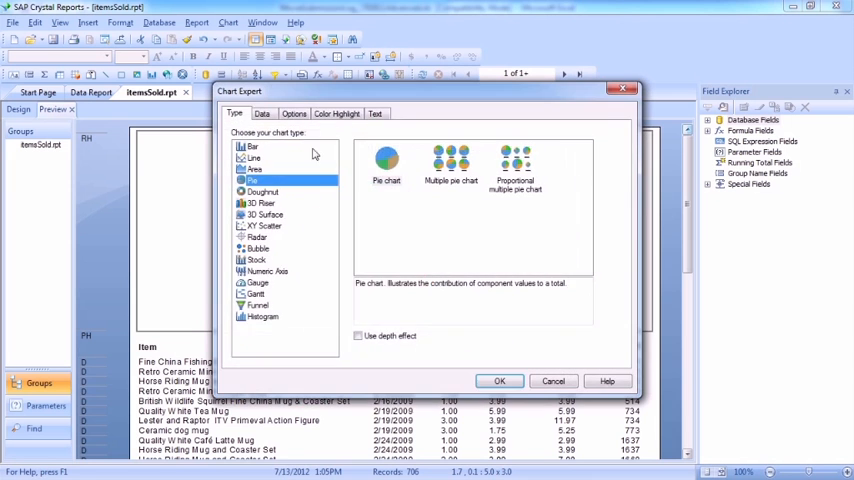
click(292, 112)
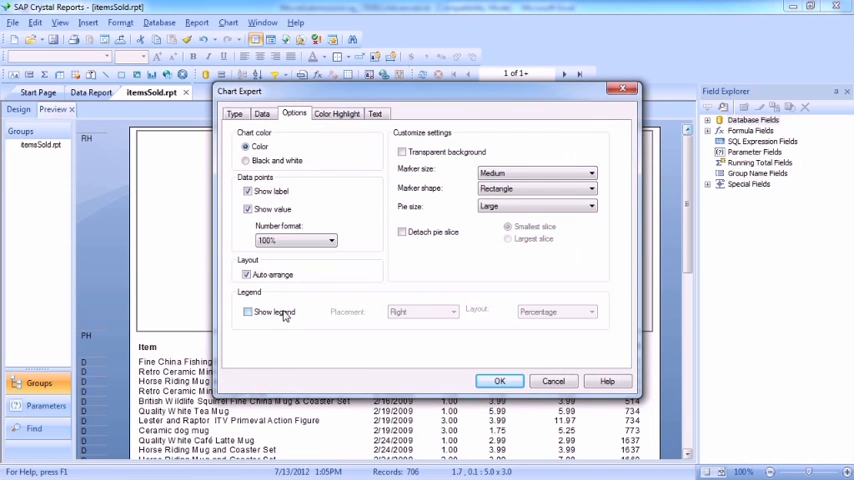
click(500, 380)
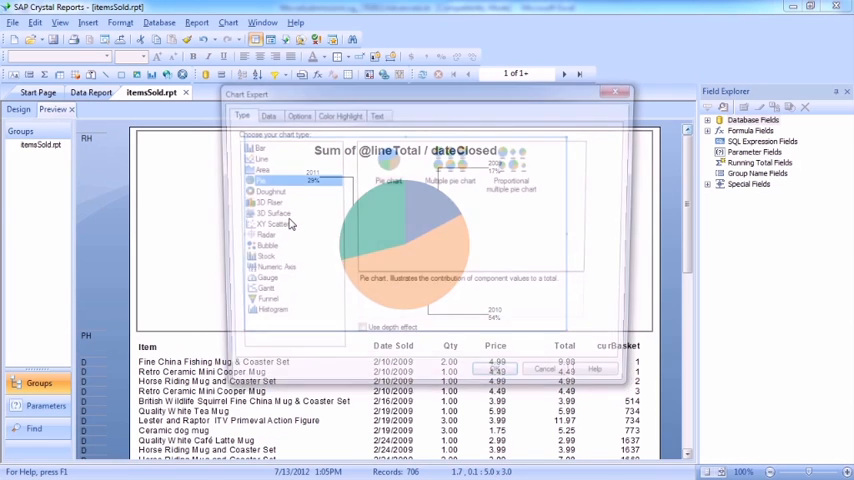
- Set the chart title to 'Sales by Year' on the Text tab and apply it
click(376, 112)
text(Sales by Y)
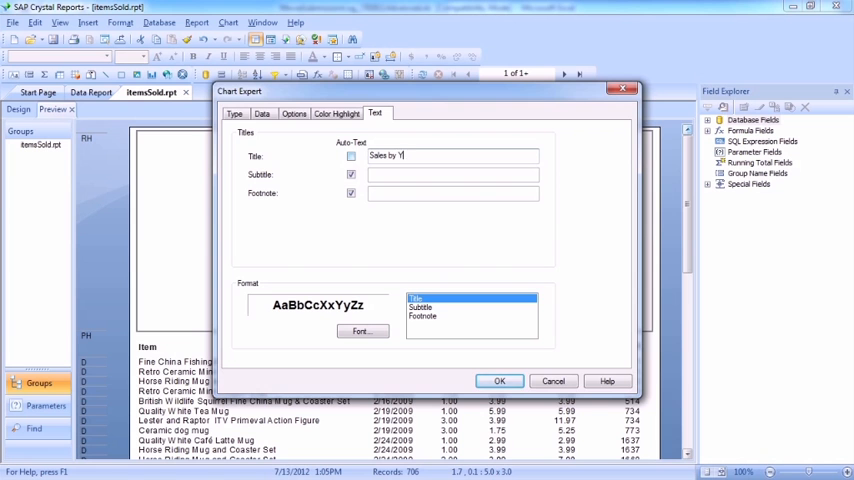
click(294, 112)
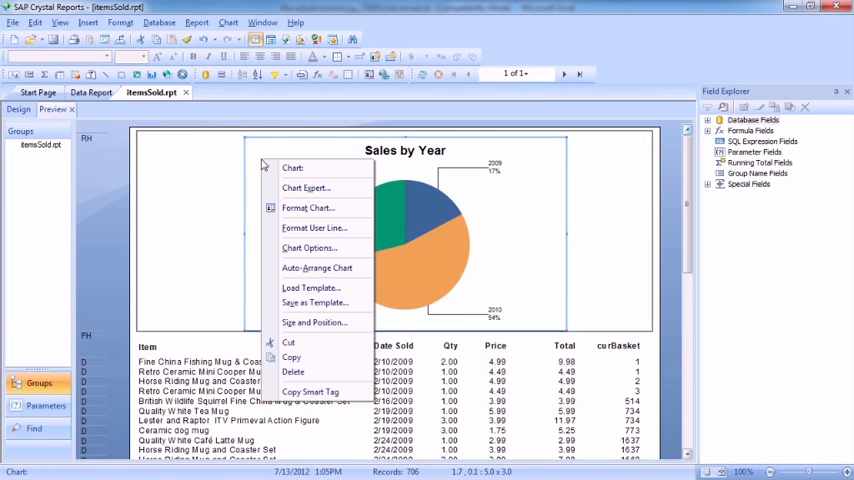
- In Chart Expert Options, keep labels and values shown and detach the largest pie slice
click(304, 188)
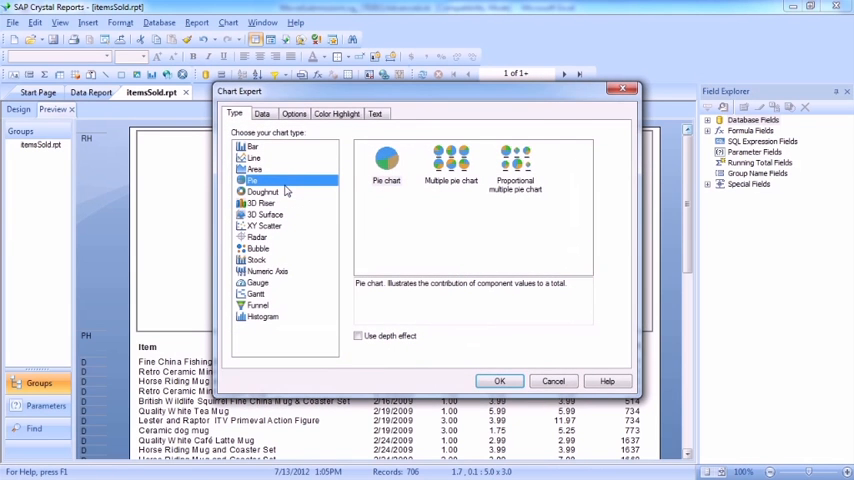
click(294, 112)
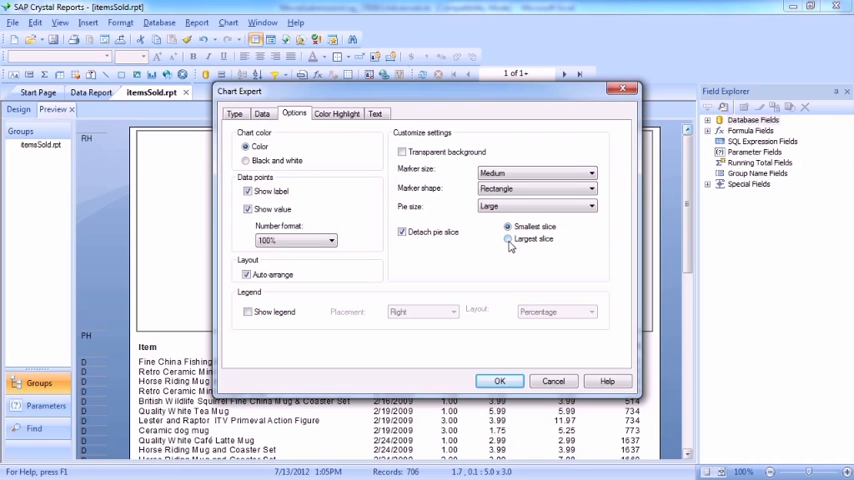
click(508, 240)
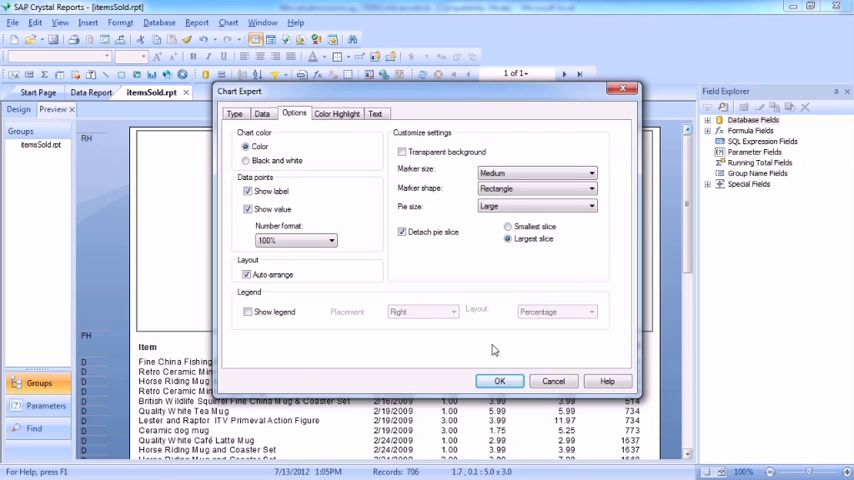
click(500, 380)
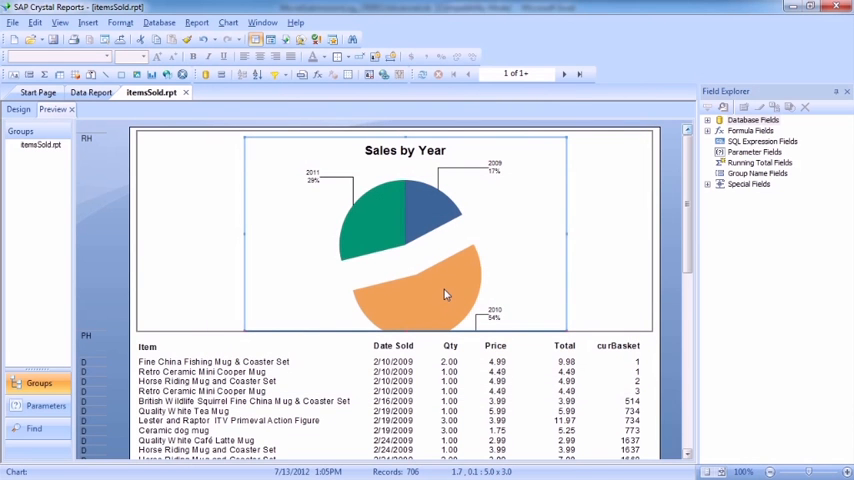
- Select the largest pie slice and bring up its Format Pie Slice settings for a lime green fill
click(444, 292)
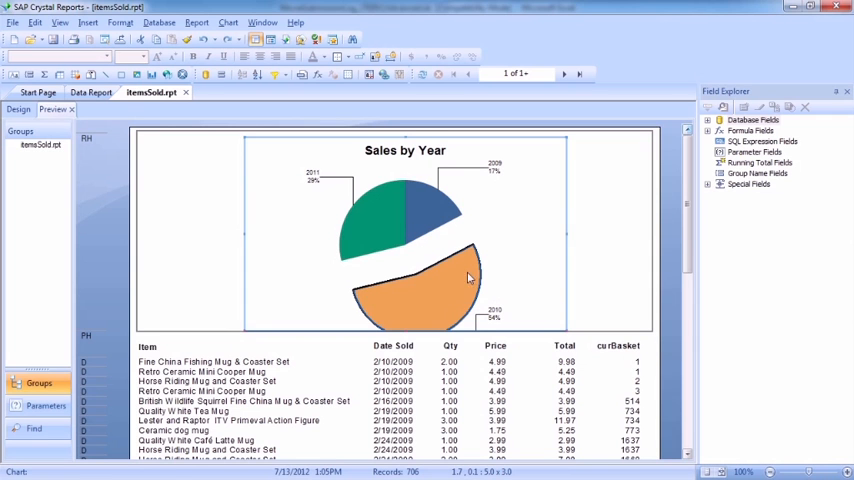
right_click(470, 276)
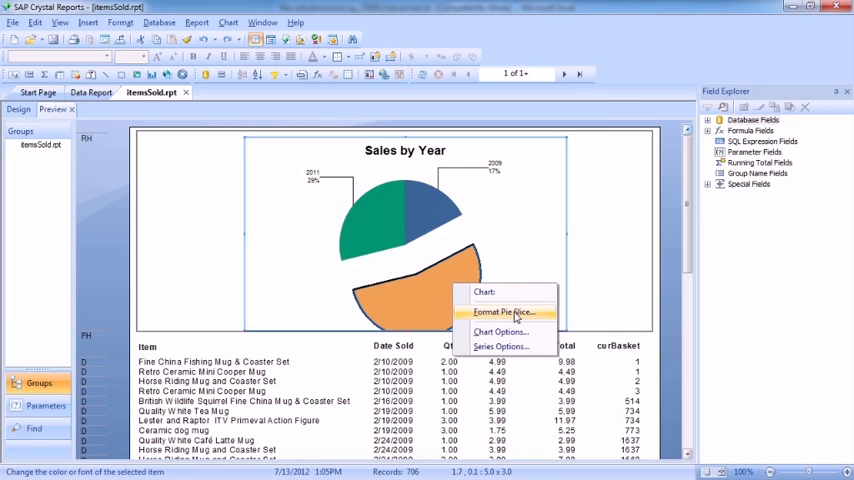
click(504, 312)
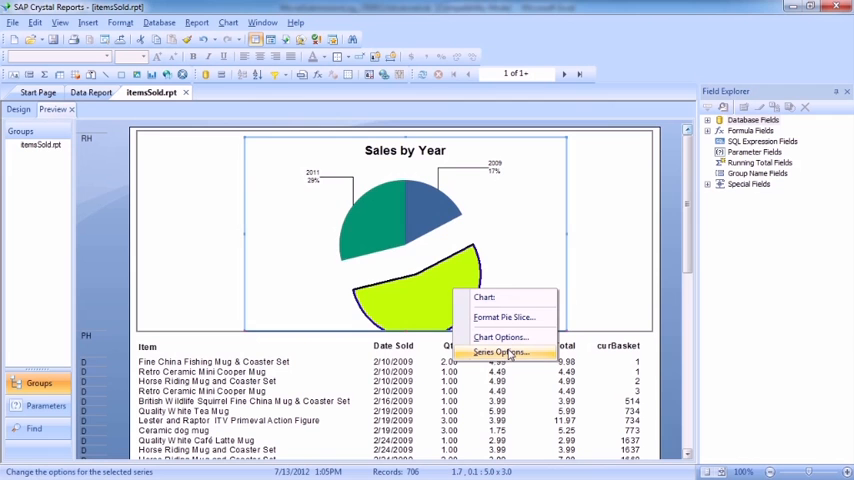
- Bring up Chart Options to set Tilt 42, Depth 66 and Explosion 14 on the Appearance tab
click(500, 352)
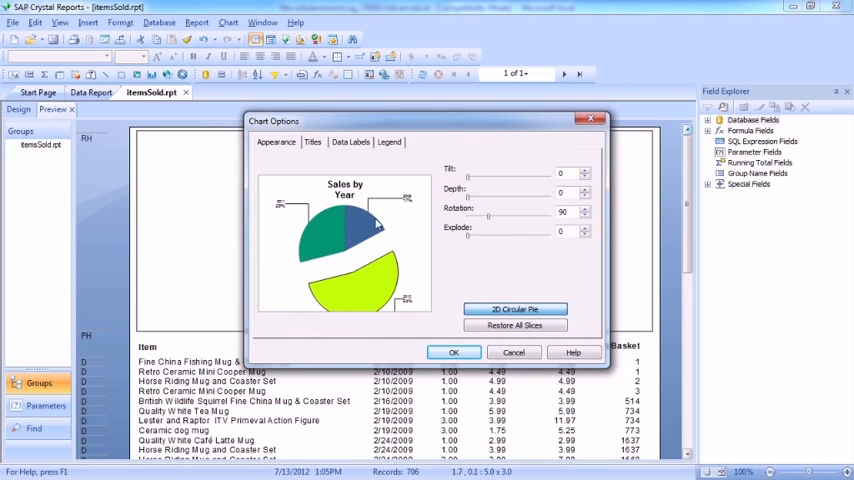
mouse_move(450, 292)
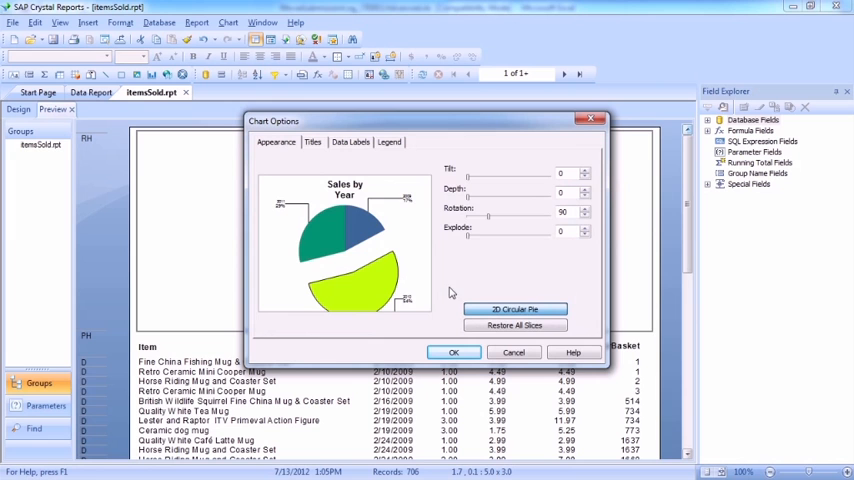
mouse_move(516, 308)
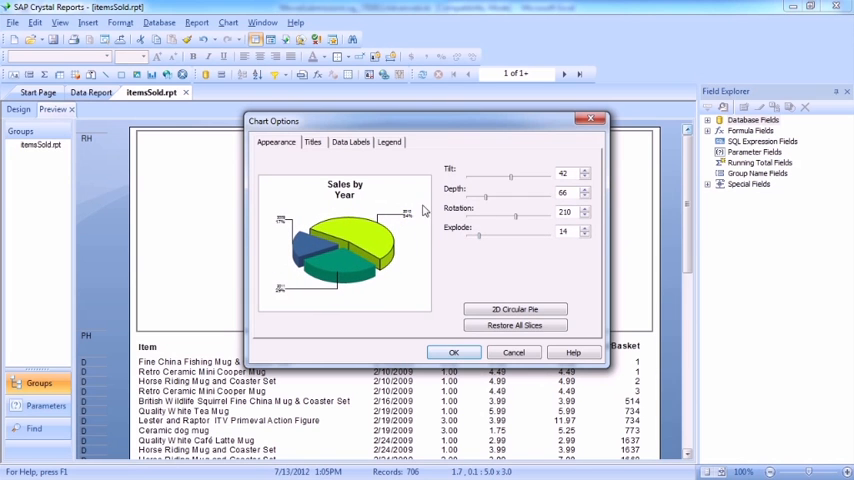
- Review the Titles, Data Labels and Legend settings, then return to Appearance to set Rotation 210
click(312, 140)
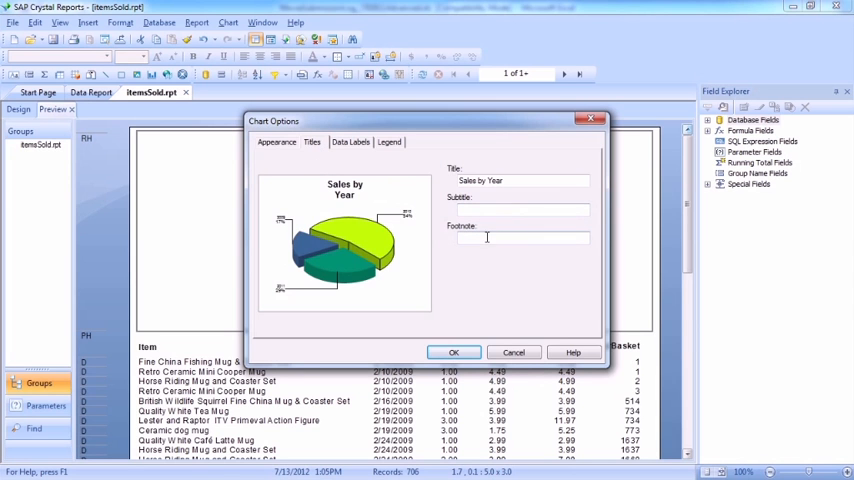
click(350, 140)
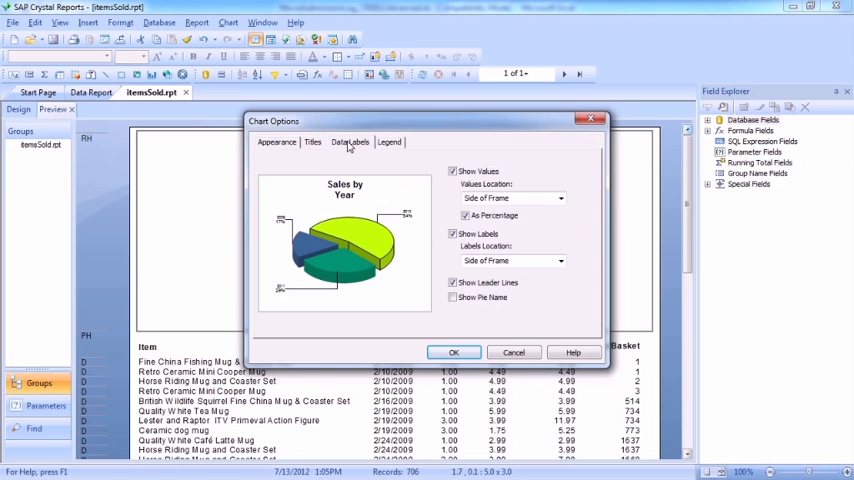
click(388, 142)
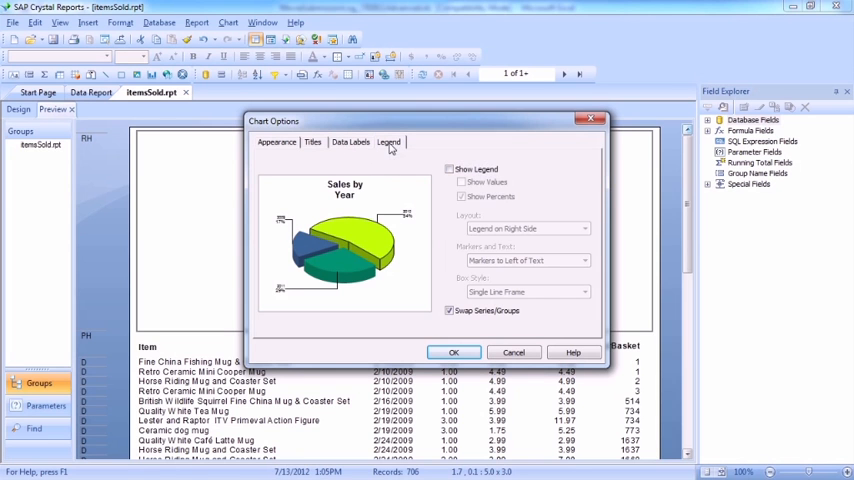
click(454, 352)
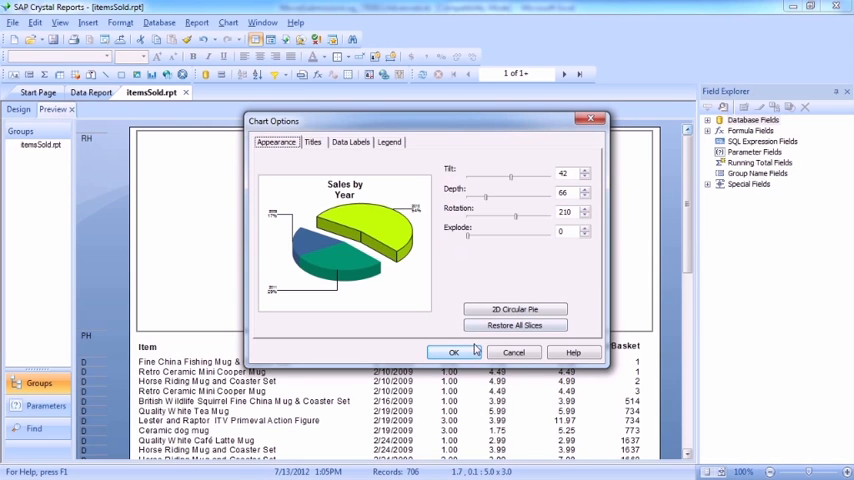
- Apply the rotated 3D pie and confirm the Chart Expert setup with depth effect on
click(452, 352)
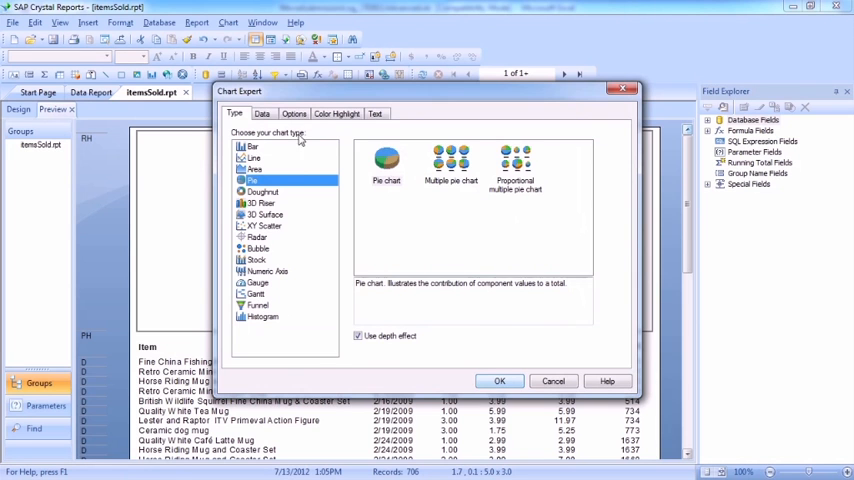
click(500, 380)
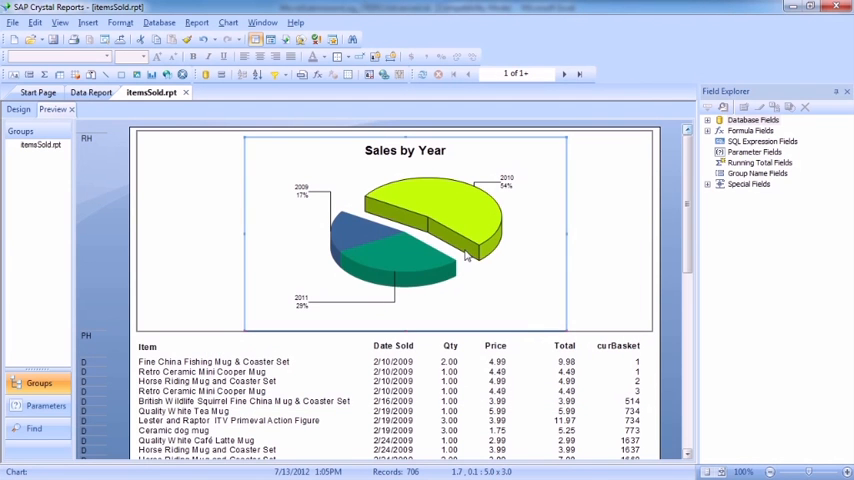
right_click(466, 256)
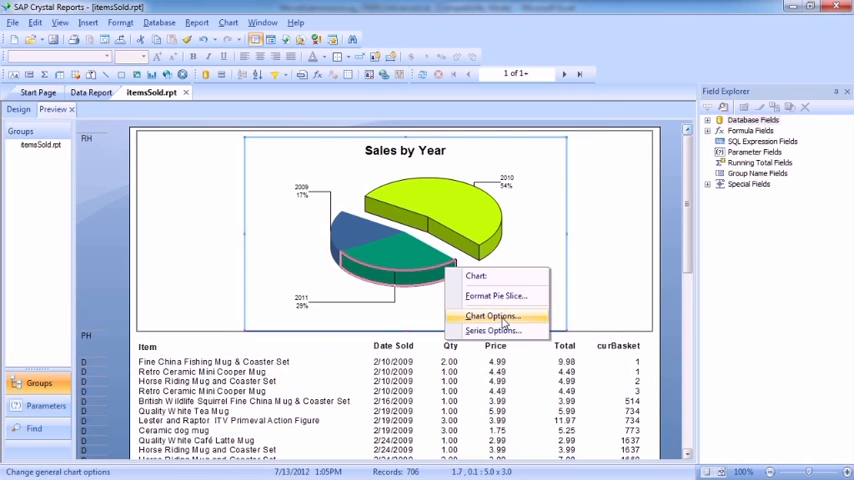
click(490, 316)
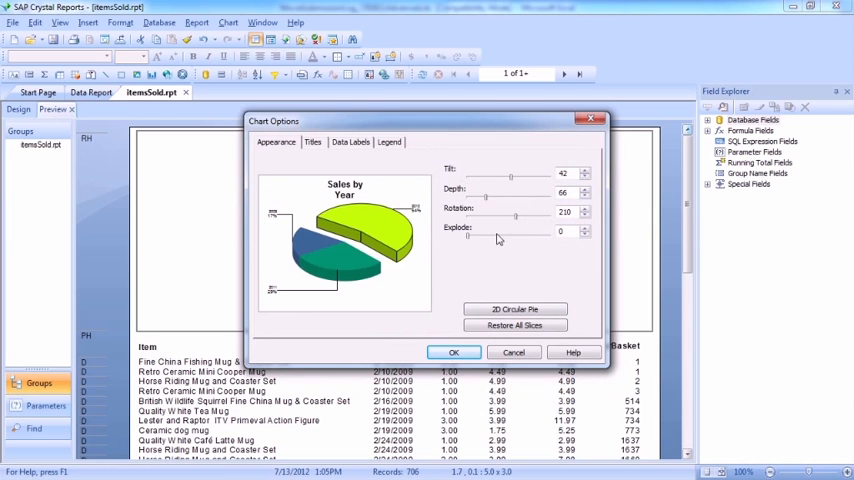
click(454, 352)
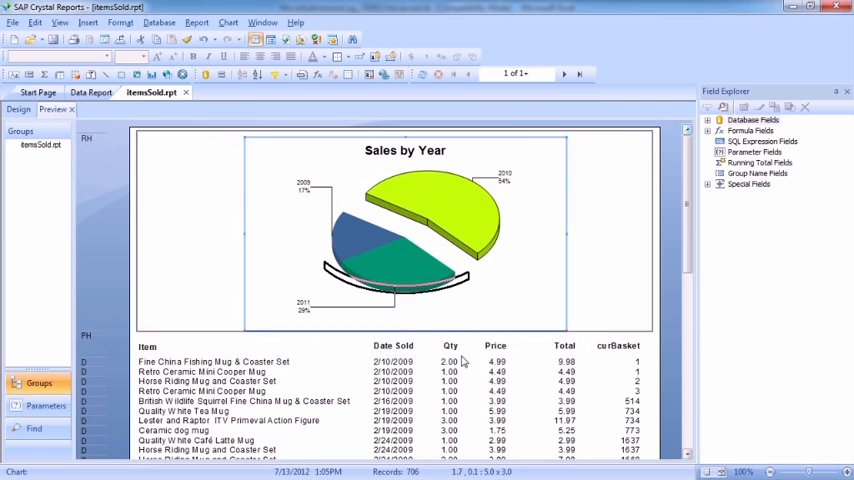